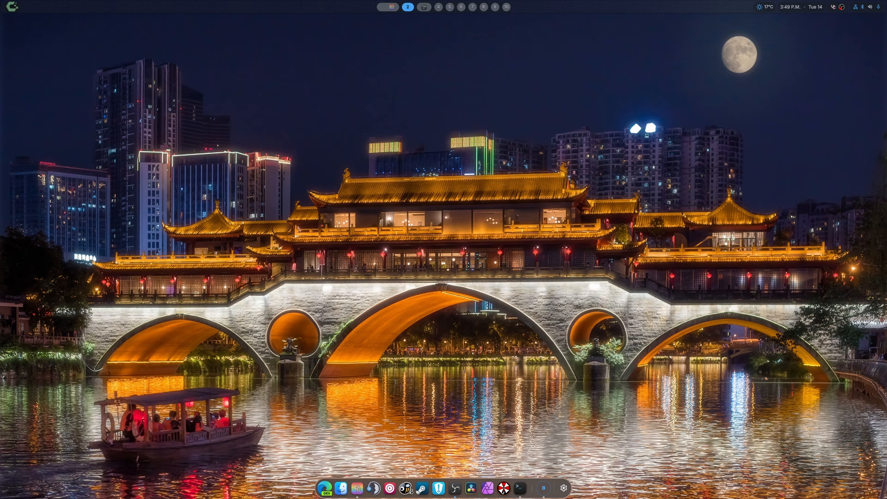
{"action": "mouse_move", "coordinate": [467, 470]}
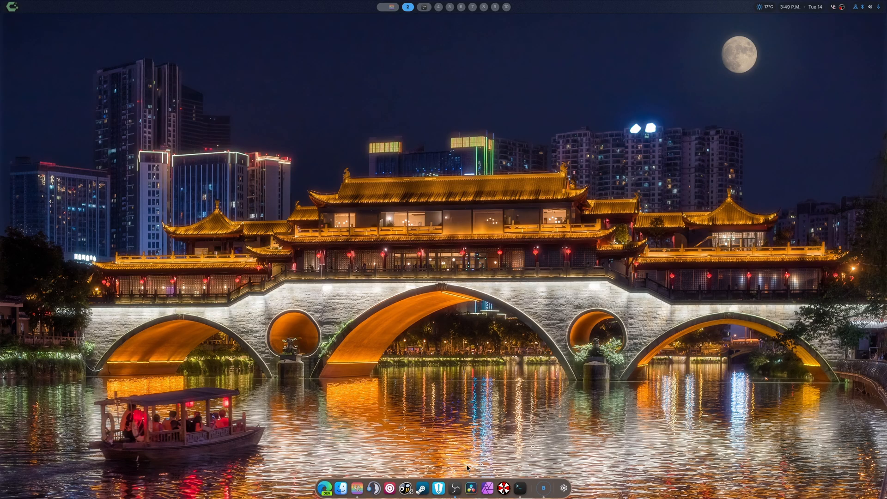
{"action": "mouse_move", "coordinate": [458, 470]}
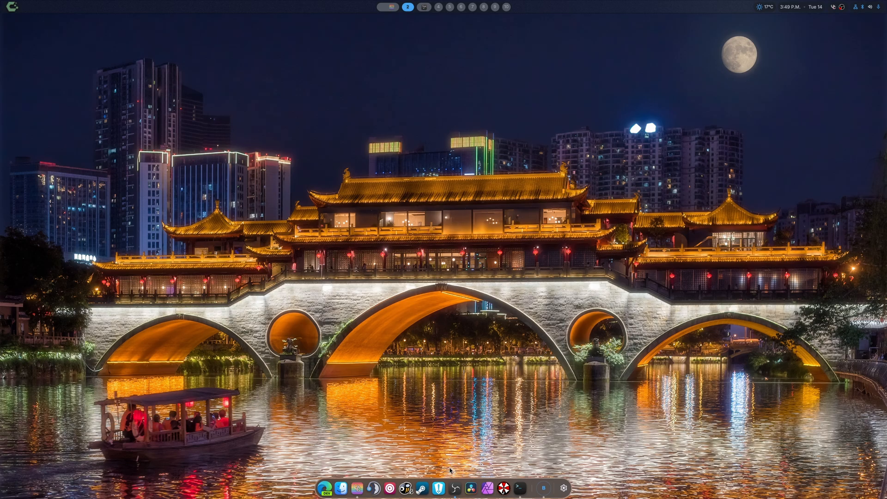
{"action": "mouse_move", "coordinate": [451, 469]}
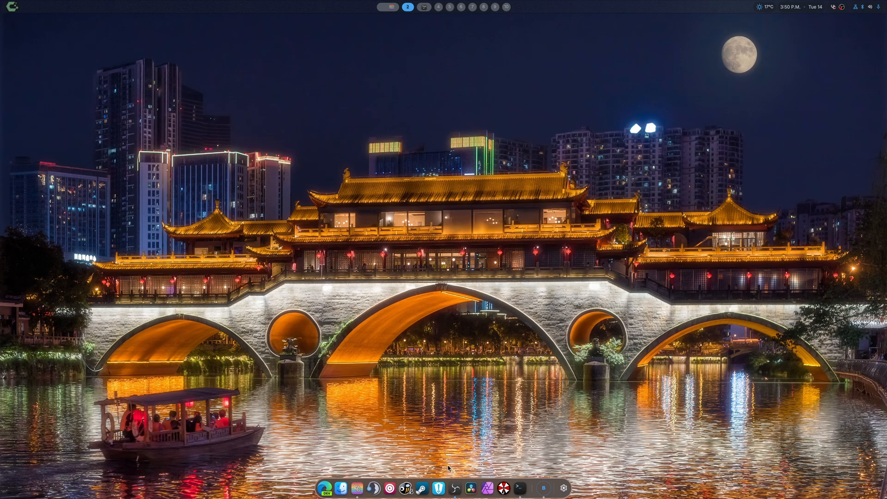
{"action": "mouse_move", "coordinate": [438, 488]}
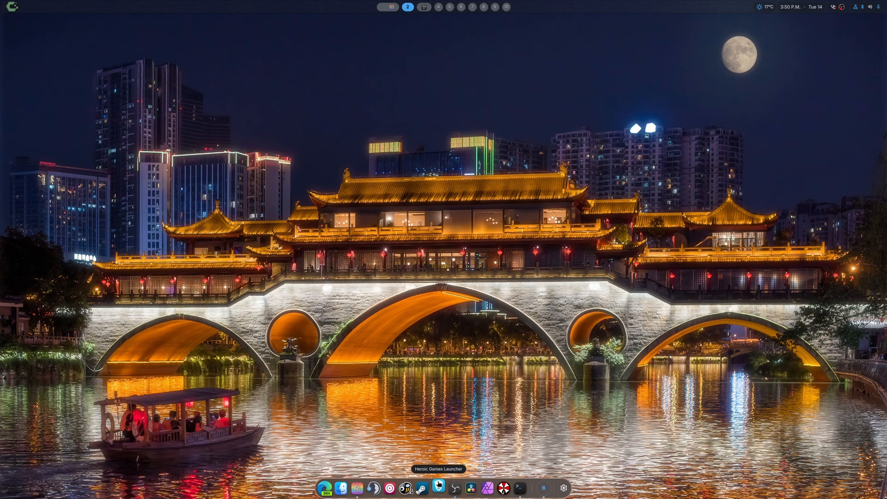
Start Heroic Games Launcher and begin adding a non-store game from the library
{"action": "left_click", "coordinate": [438, 488]}
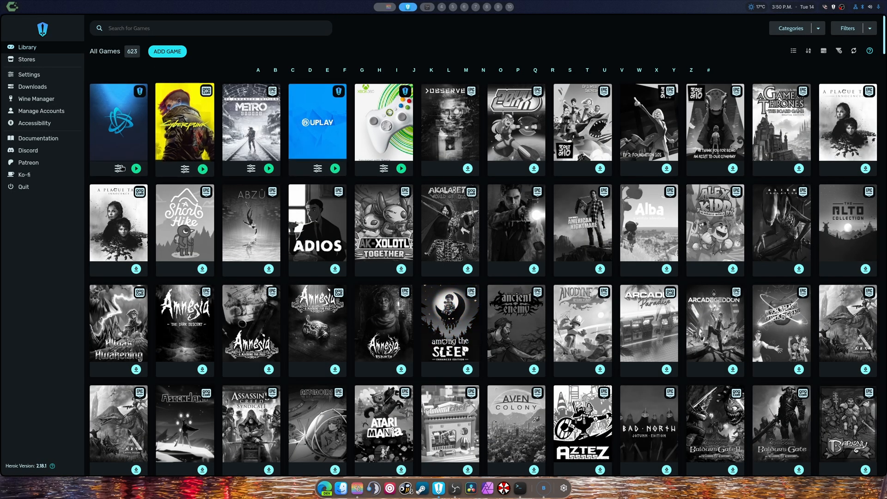
{"action": "mouse_move", "coordinate": [117, 120]}
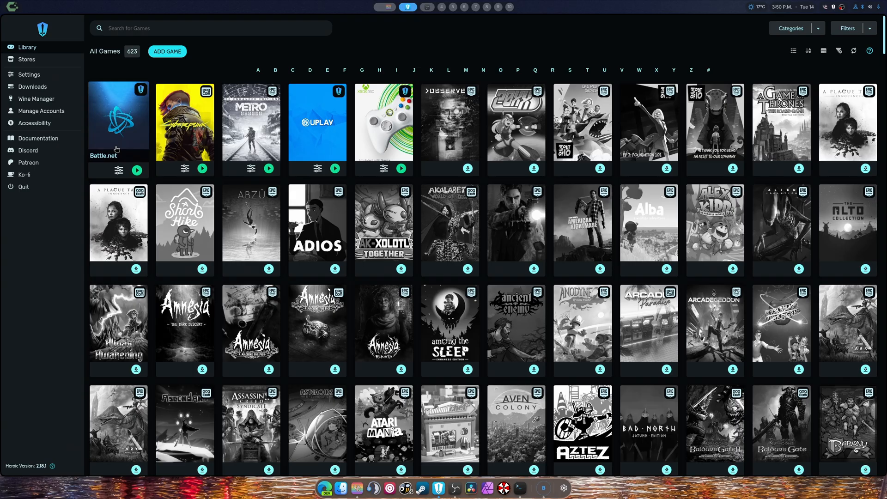
{"action": "mouse_move", "coordinate": [157, 159]}
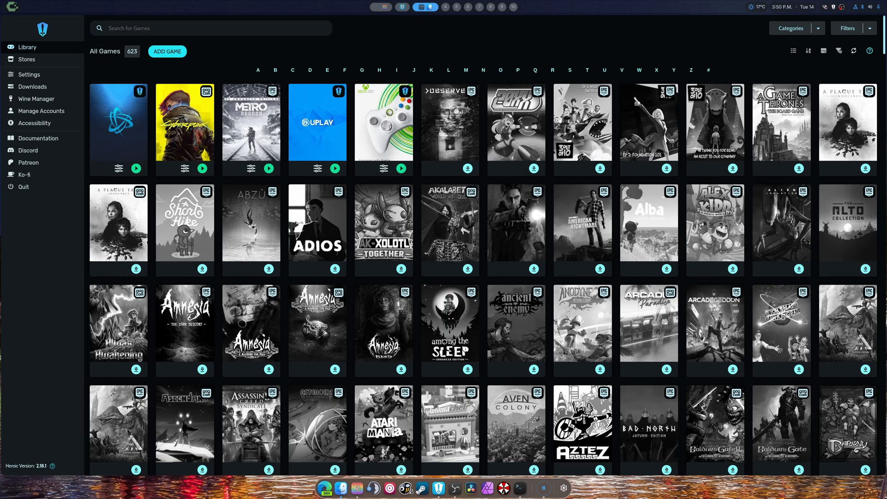
{"action": "left_click", "coordinate": [167, 51]}
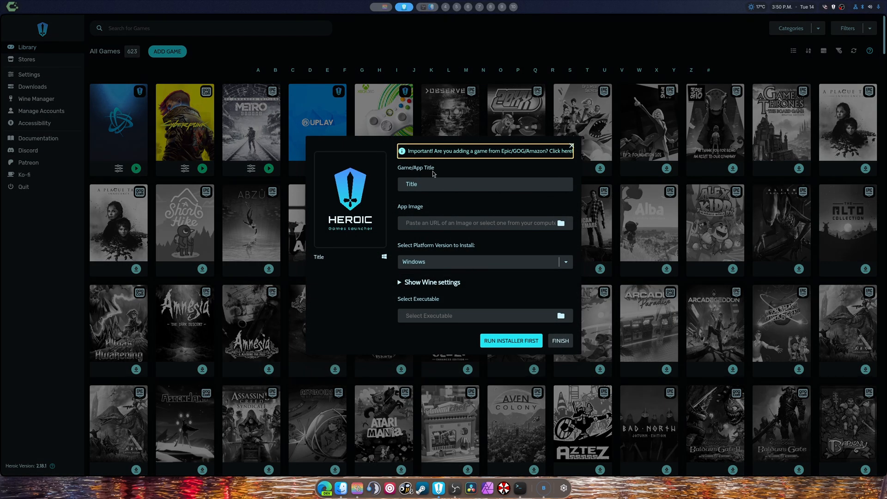
Name the entry 'Uplay', give it a cover image URL and choose Proton - EM-10.0-2F as Wine version
{"action": "left_click", "coordinate": [483, 184]}
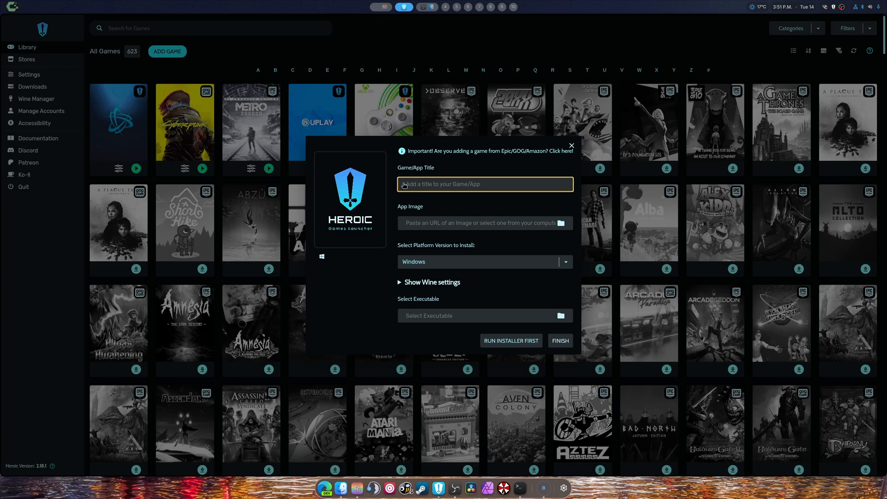
{"action": "type", "text": "U"}
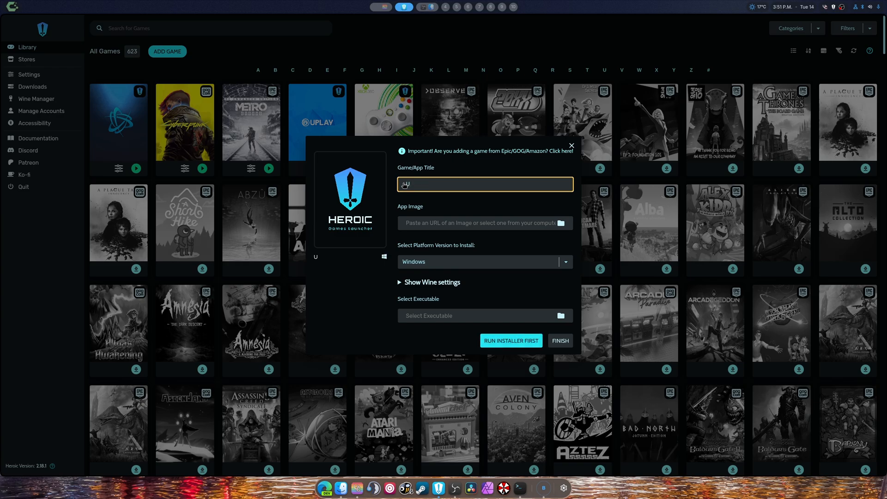
{"action": "type", "text": "play"}
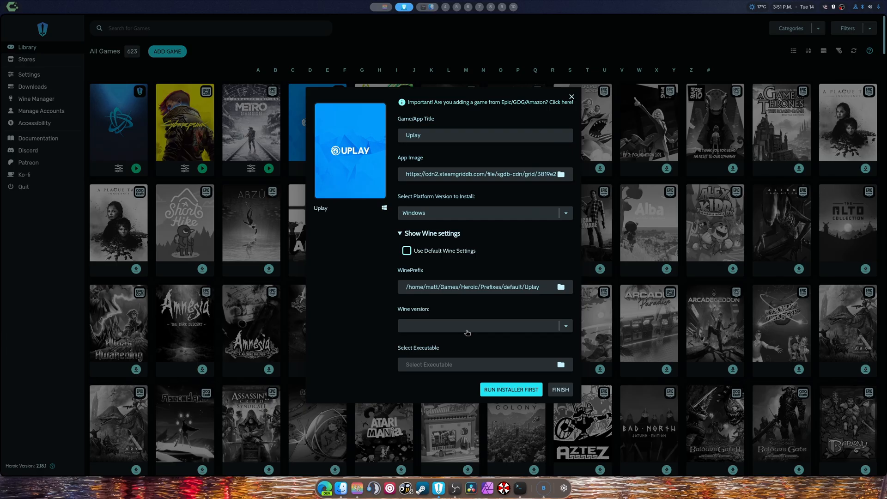
{"action": "left_click", "coordinate": [484, 326]}
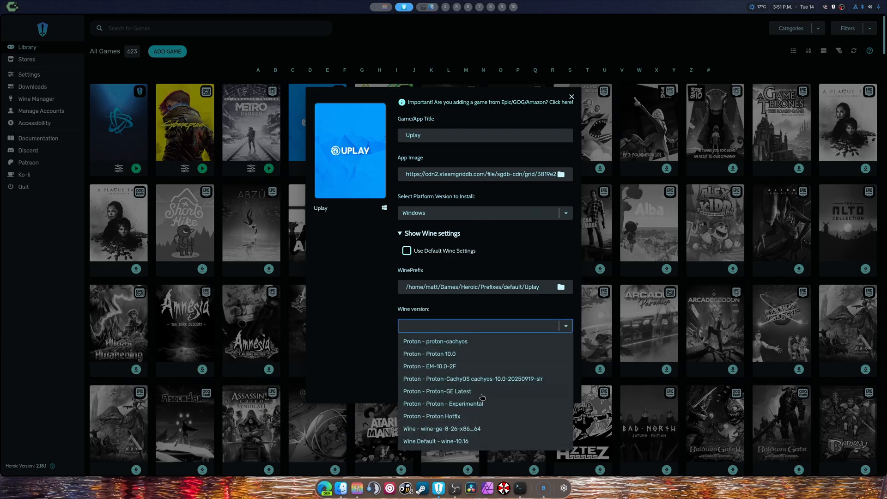
{"action": "mouse_move", "coordinate": [464, 378]}
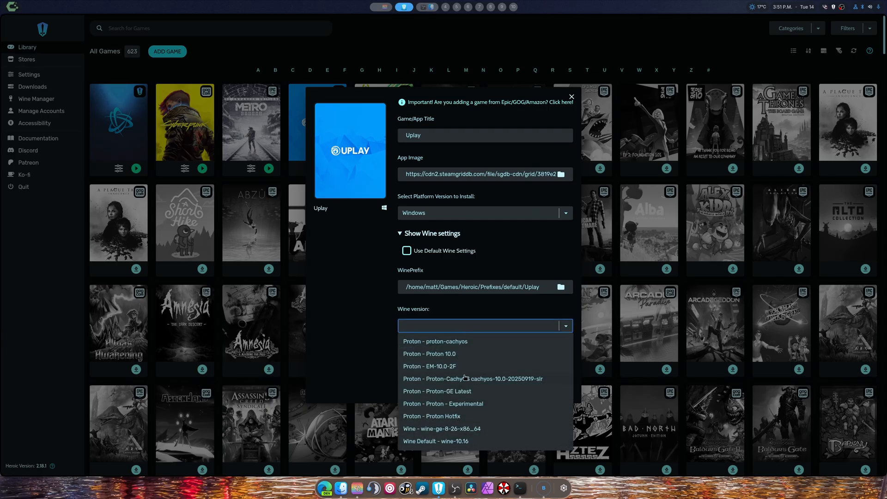
{"action": "left_click", "coordinate": [430, 366]}
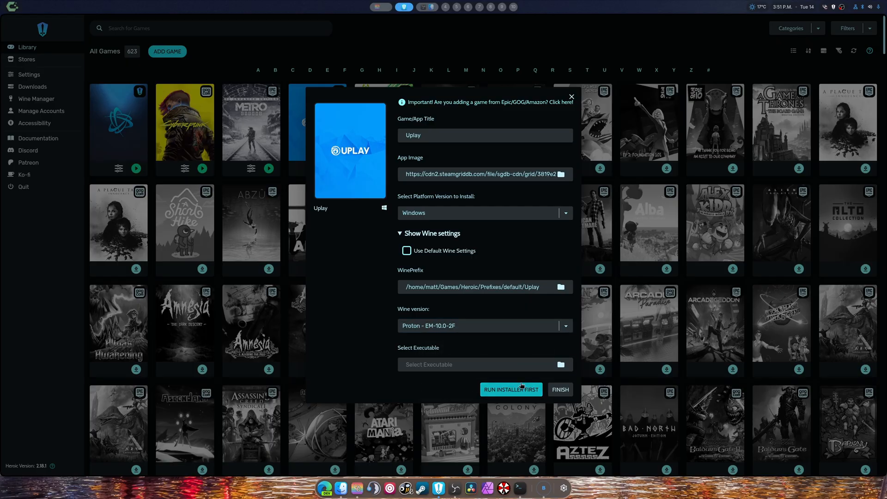
Run UbisoftConnectInstaller.exe as the installer inside the Uplay entry's prefix
{"action": "left_click", "coordinate": [560, 364]}
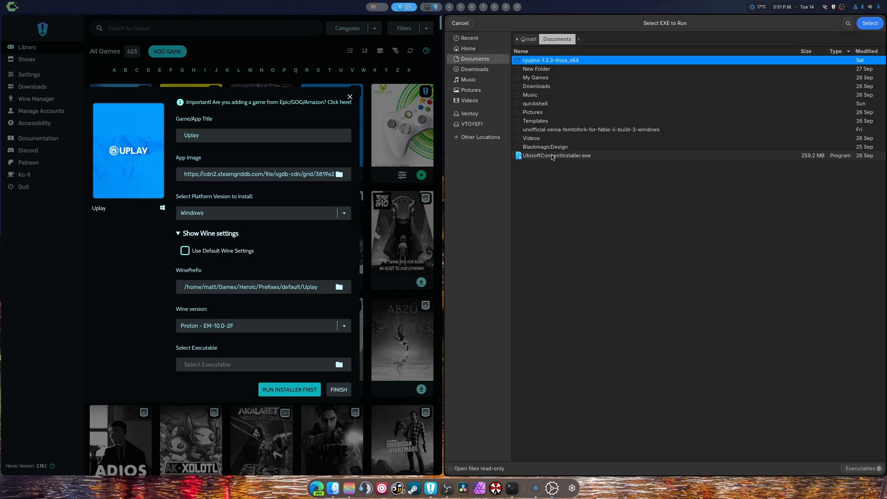
{"action": "left_click", "coordinate": [556, 155]}
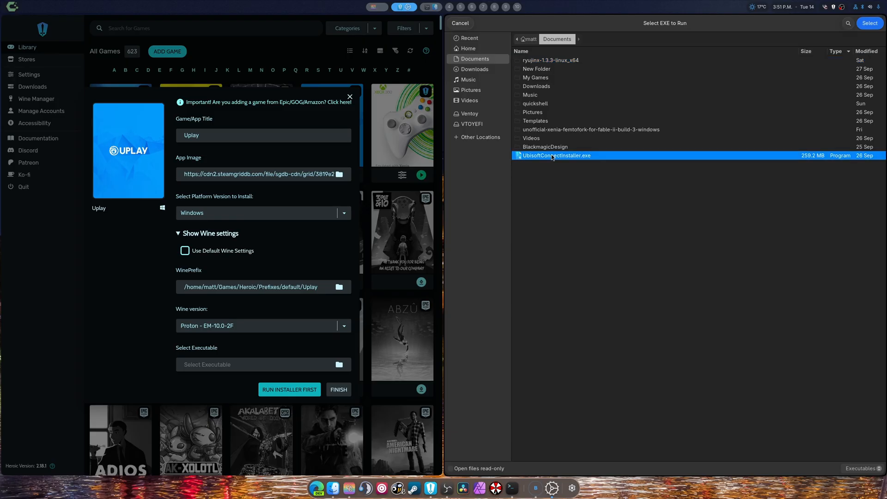
{"action": "left_click", "coordinate": [869, 22]}
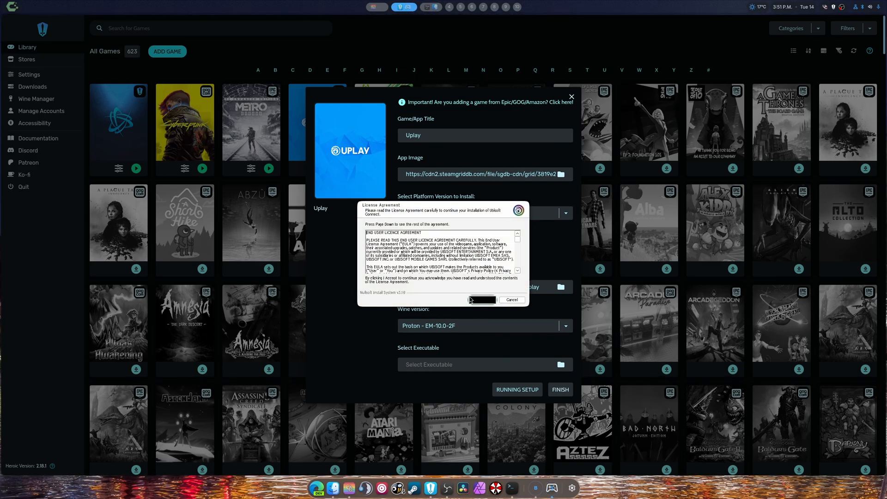
Accept the Ubisoft license and complete the Ubisoft Connect setup
{"action": "left_click", "coordinate": [482, 299]}
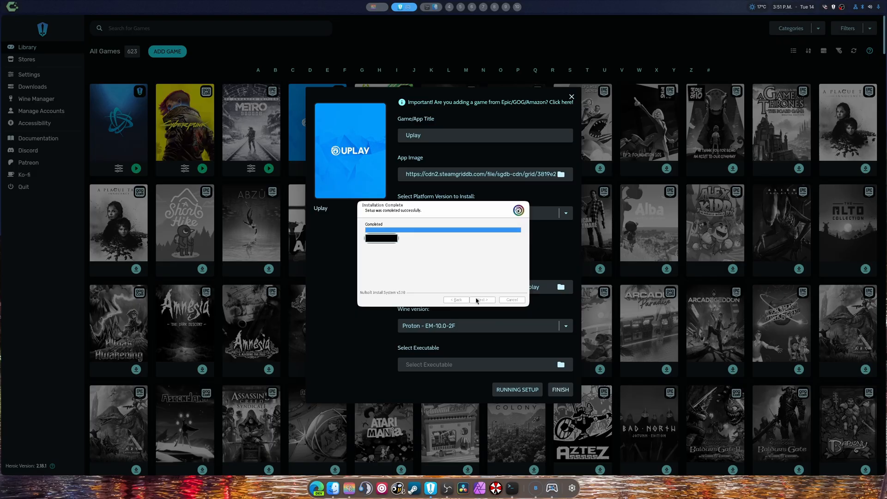
{"action": "left_click", "coordinate": [482, 300]}
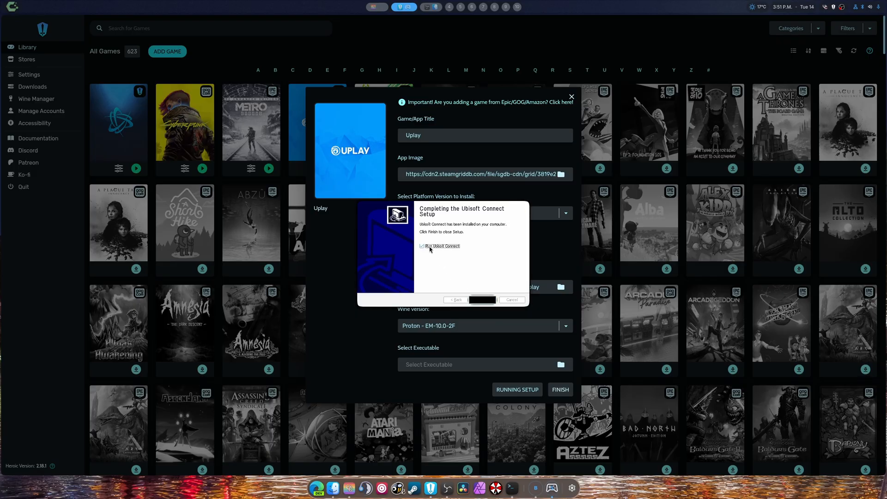
{"action": "left_click", "coordinate": [482, 300]}
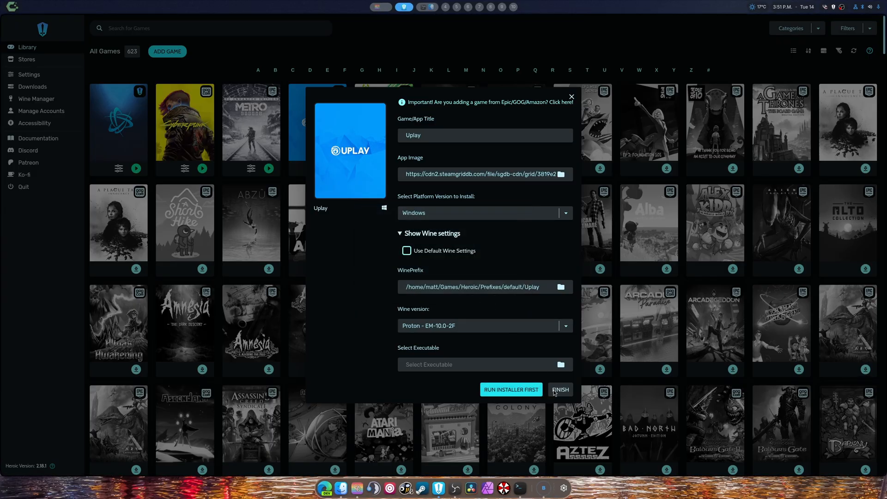
Point the executable at the Ubisoft Game Launcher exe under drive_c/Program Files (x86) and add Uplay to the library
{"action": "left_click", "coordinate": [561, 364]}
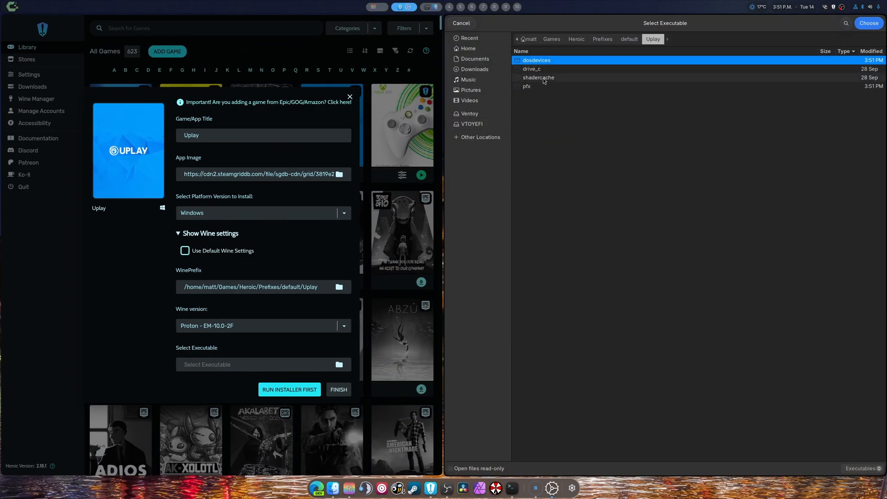
{"action": "double_click", "coordinate": [532, 69]}
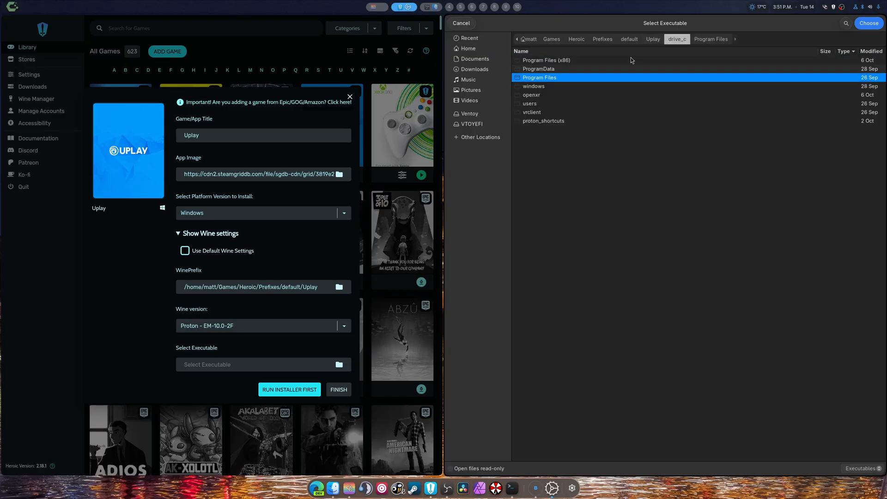
{"action": "double_click", "coordinate": [539, 78]}
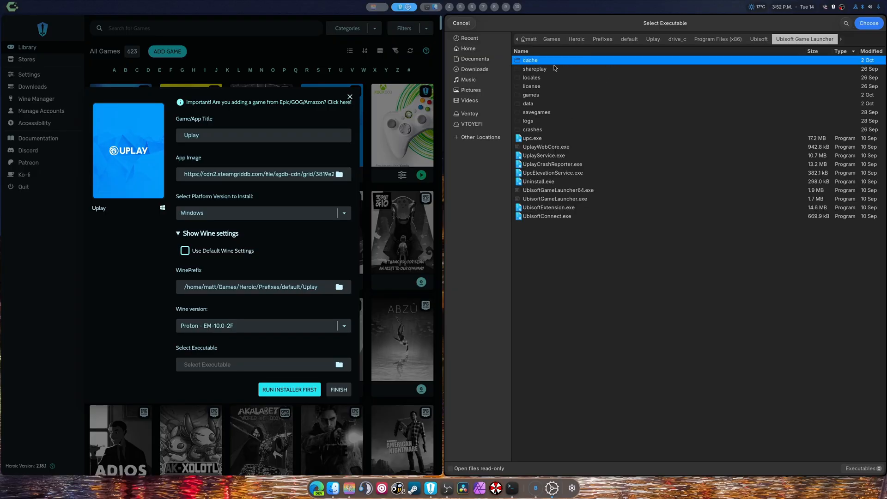
{"action": "mouse_move", "coordinate": [604, 158]}
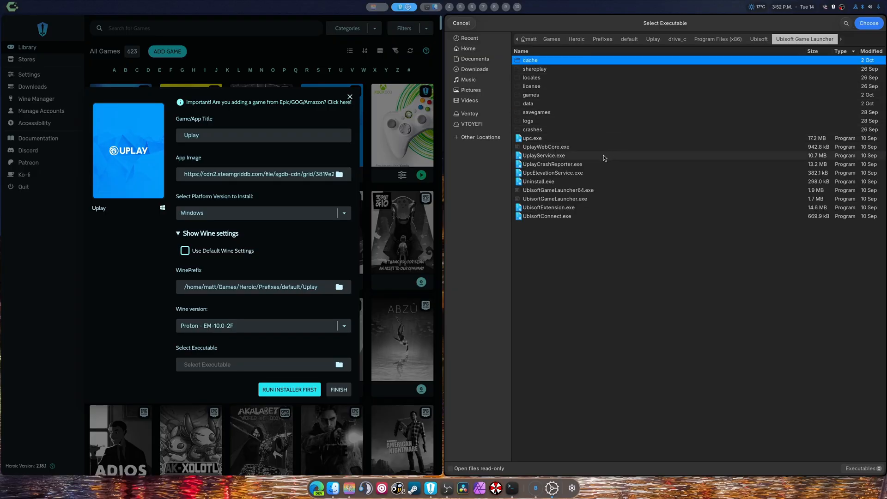
{"action": "mouse_move", "coordinate": [553, 223]}
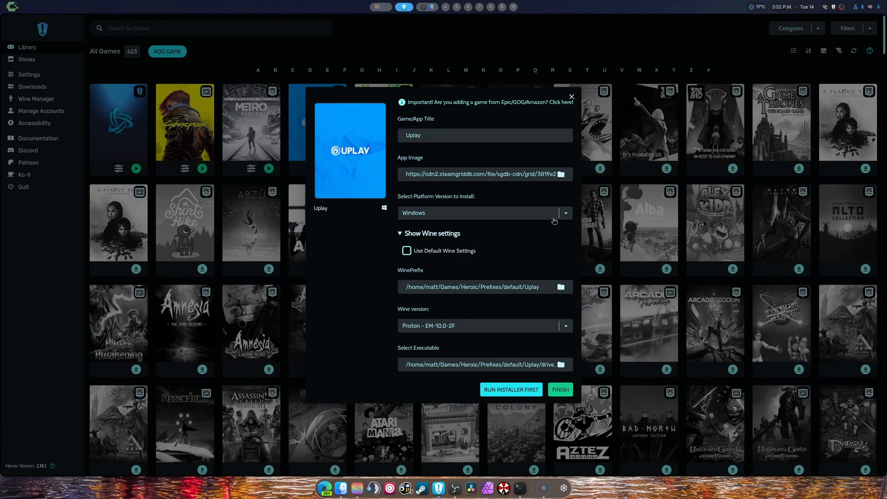
{"action": "left_click", "coordinate": [560, 389]}
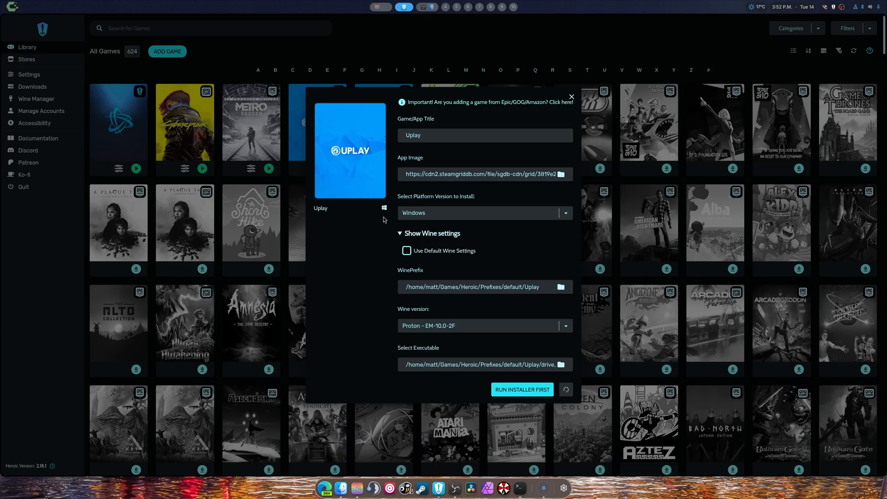
Launch Ubisoft Connect from the new Uplay library tile
{"action": "left_click", "coordinate": [571, 96]}
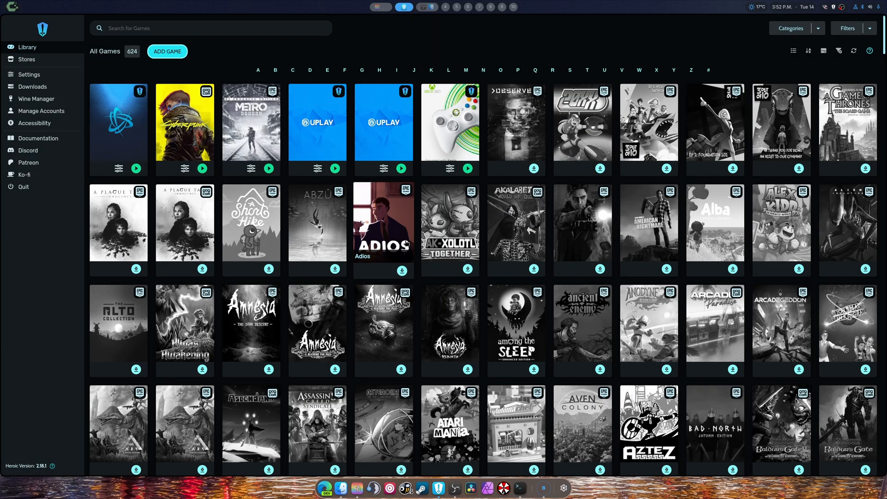
{"action": "mouse_move", "coordinate": [317, 122]}
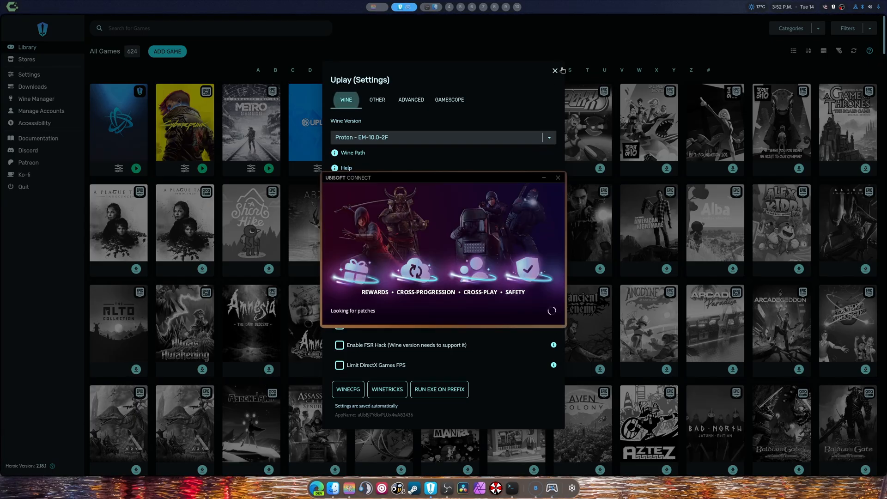
Close the Uplay settings and browse the signed-in Ubisoft Connect home page
{"action": "left_click", "coordinate": [554, 70]}
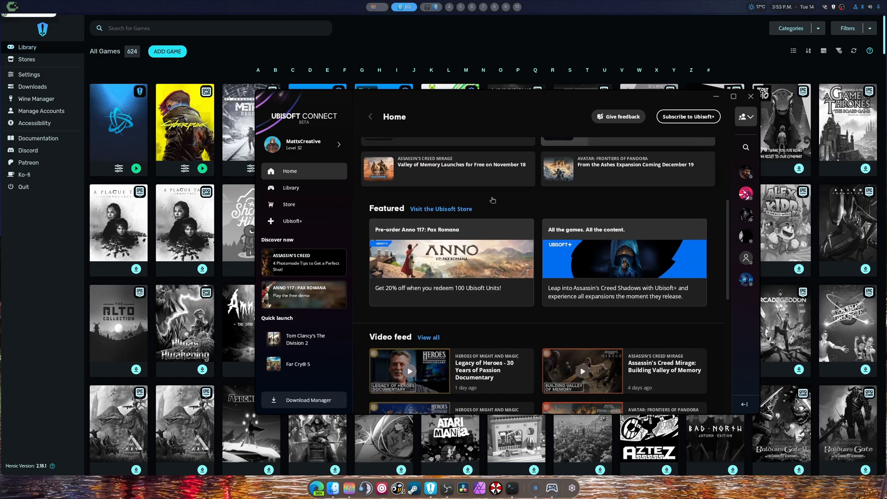
{"action": "scroll", "scroll_direction": "down", "scroll_amount": 3}
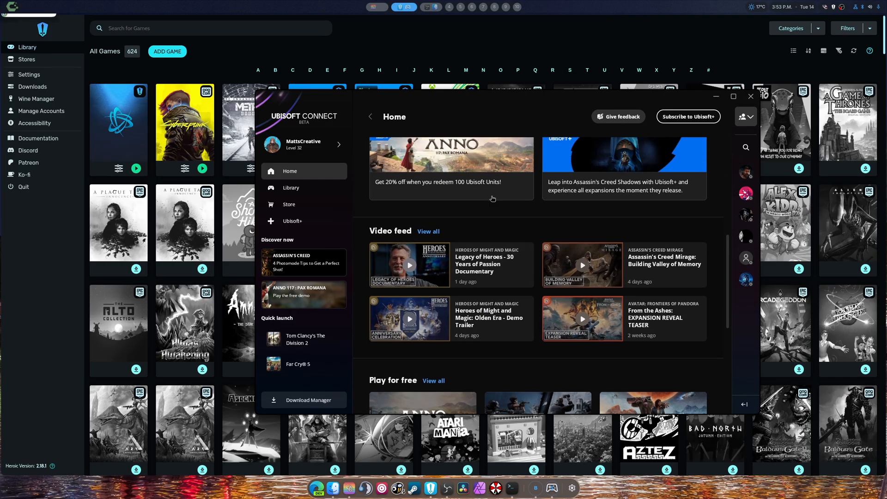